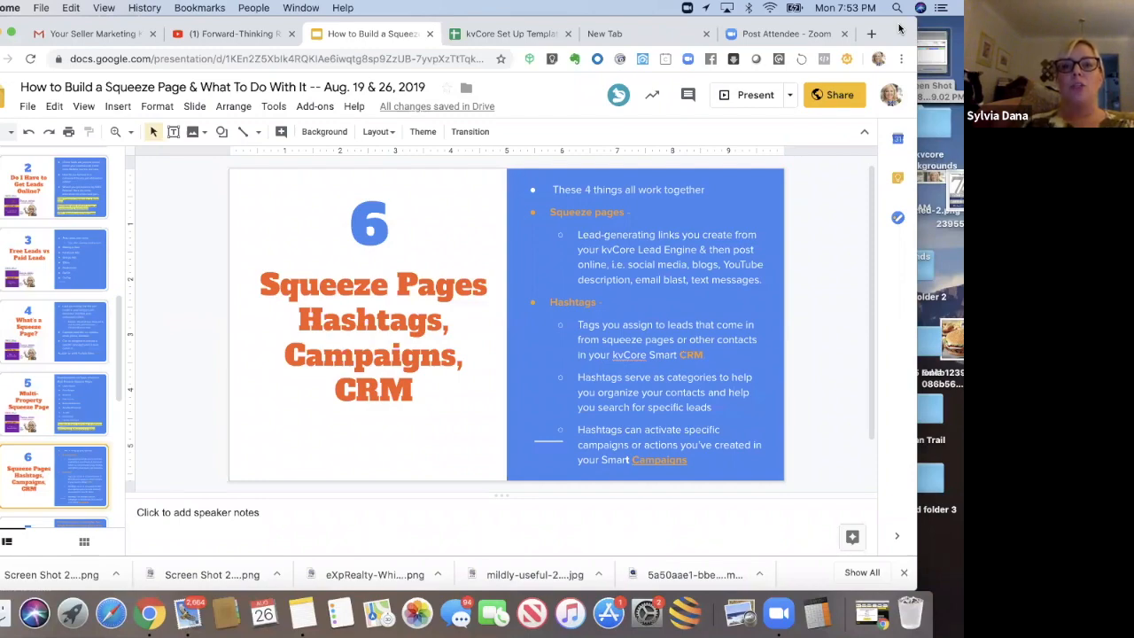
# - Switch to the kvCORE results for zip 49507 under $150,000 and scroll the listing grid
pyautogui.click(505, 34)
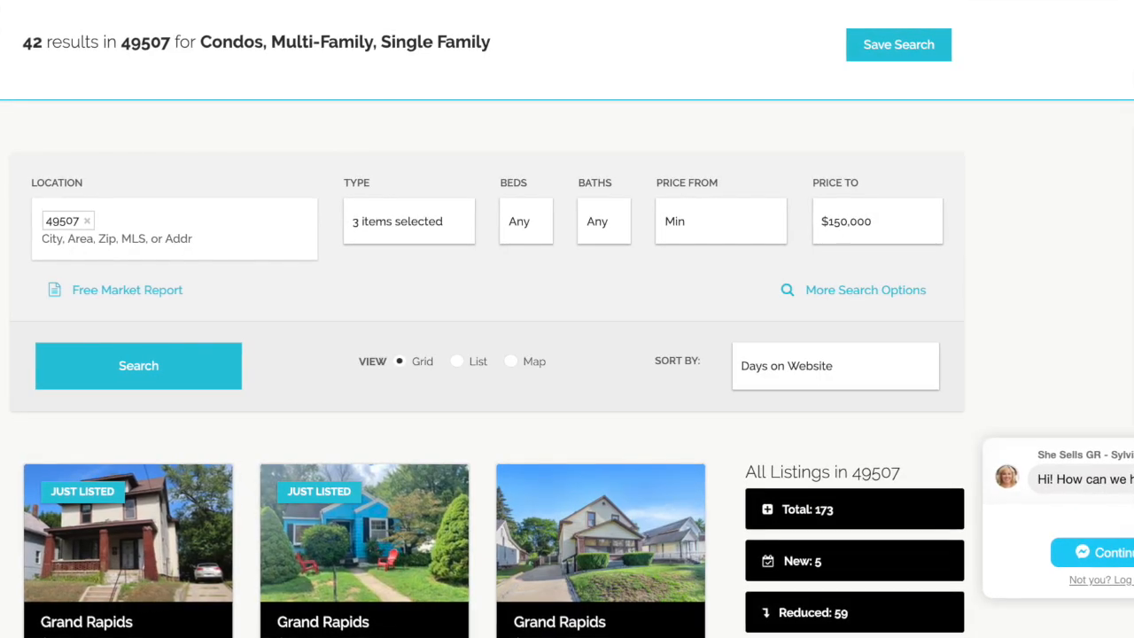
pyautogui.scroll(-3)
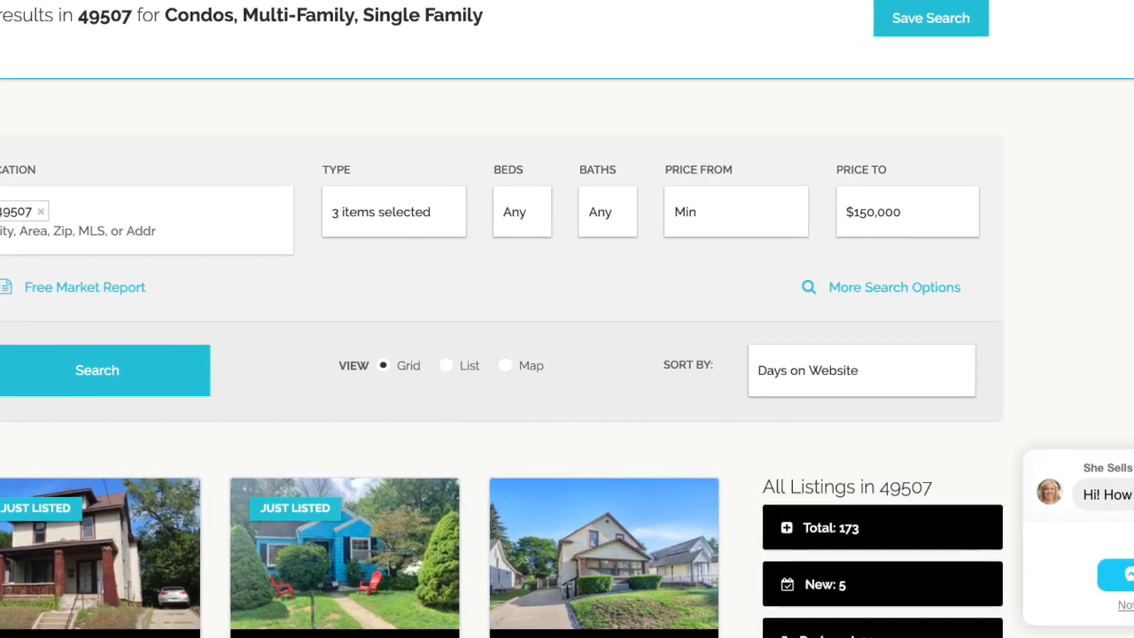
pyautogui.scroll(-3)
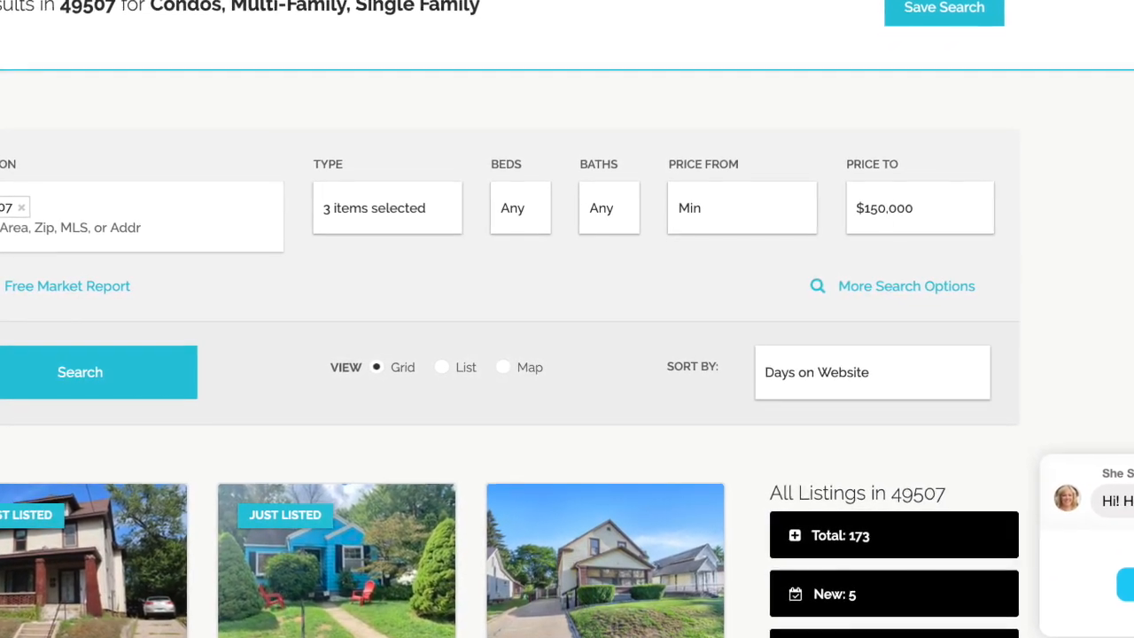
pyautogui.scroll(-3)
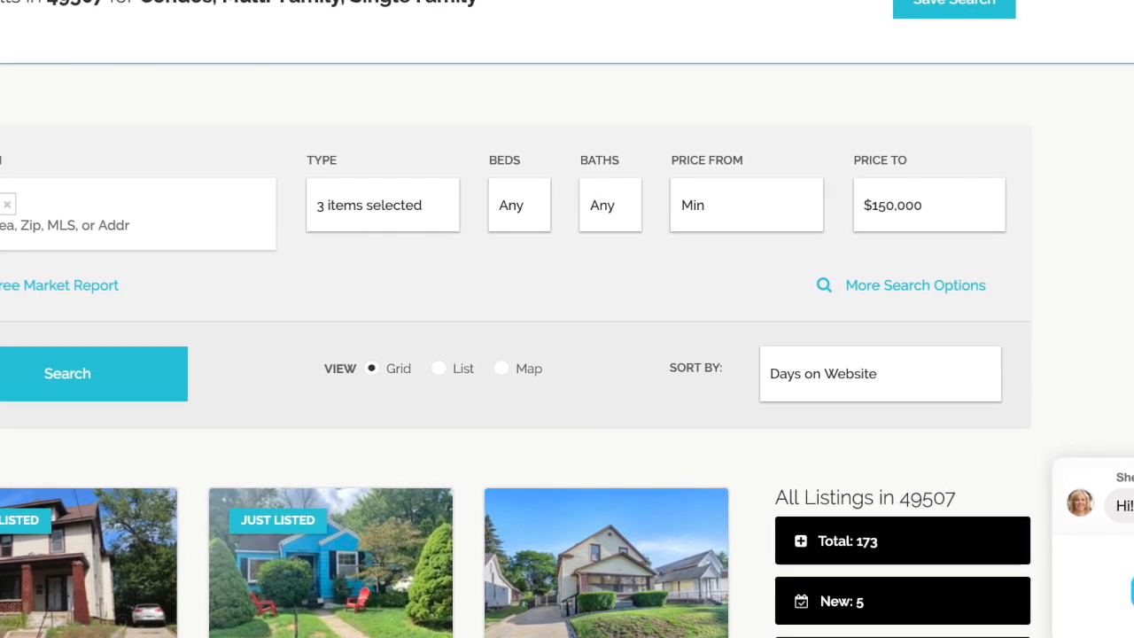